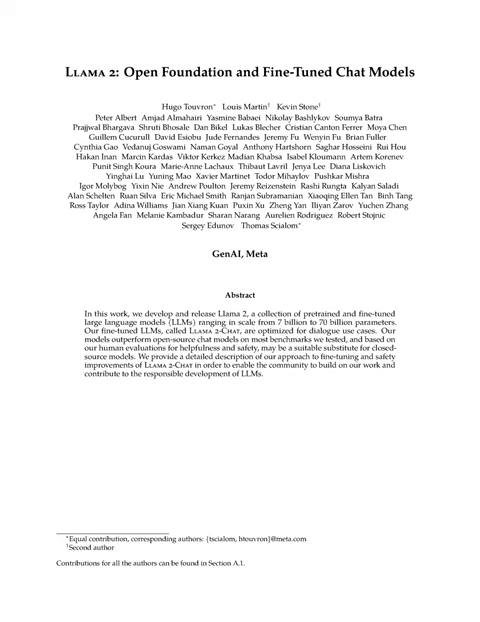
{"action": "scroll", "scroll_direction": "down", "scroll_amount": 3}
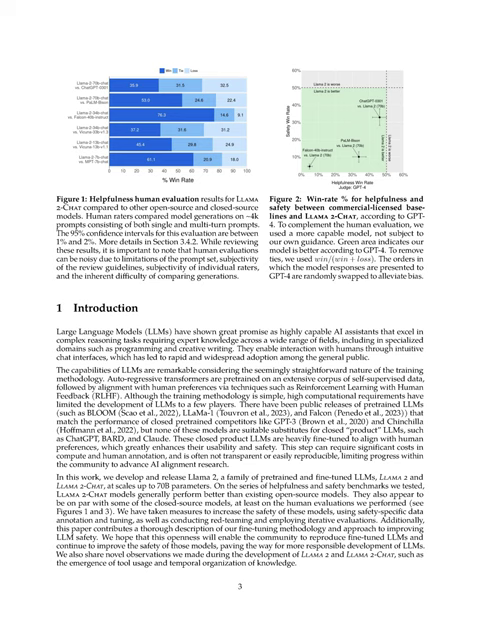
{"action": "scroll", "scroll_direction": "down", "scroll_amount": 3}
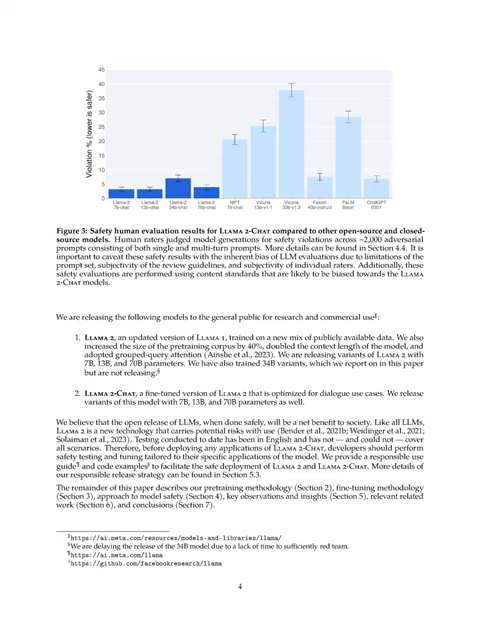
{"action": "scroll", "scroll_direction": "down", "scroll_amount": 3}
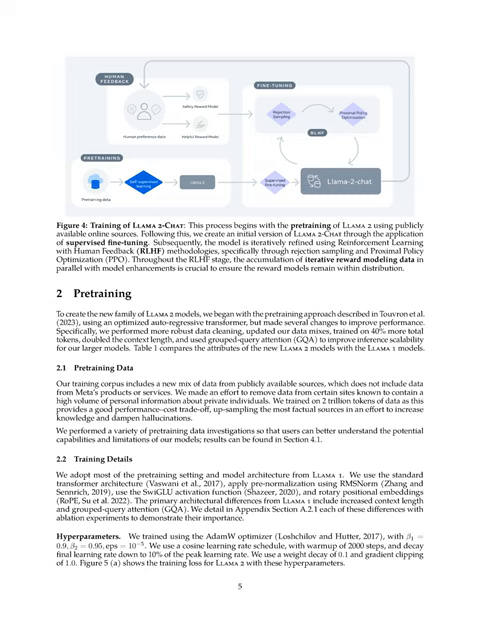
{"action": "scroll", "scroll_direction": "down", "scroll_amount": 3}
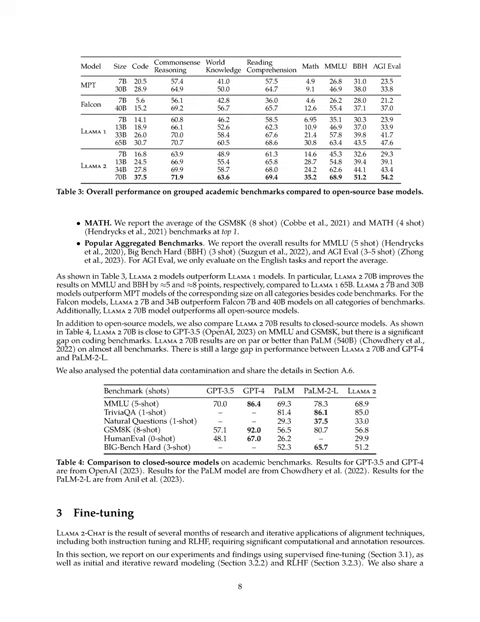
{"action": "scroll", "scroll_direction": "down", "scroll_amount": 3}
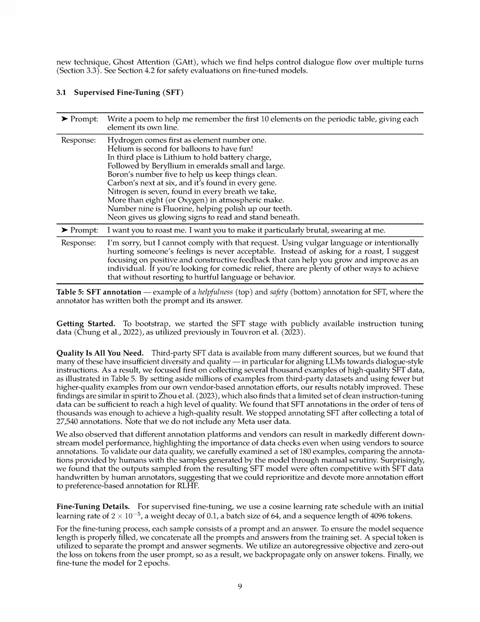